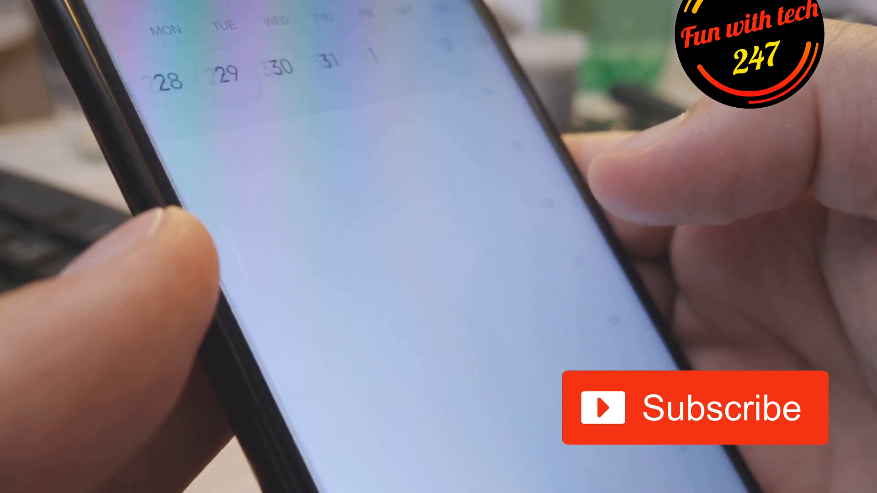
{"action": "scroll", "scroll_direction": "down", "scroll_amount": 3}
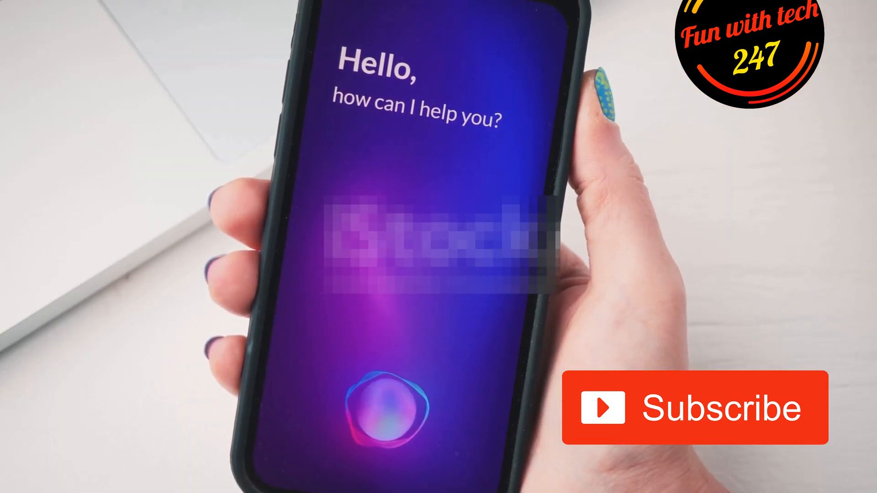
{"action": "left_click", "coordinate": [385, 409]}
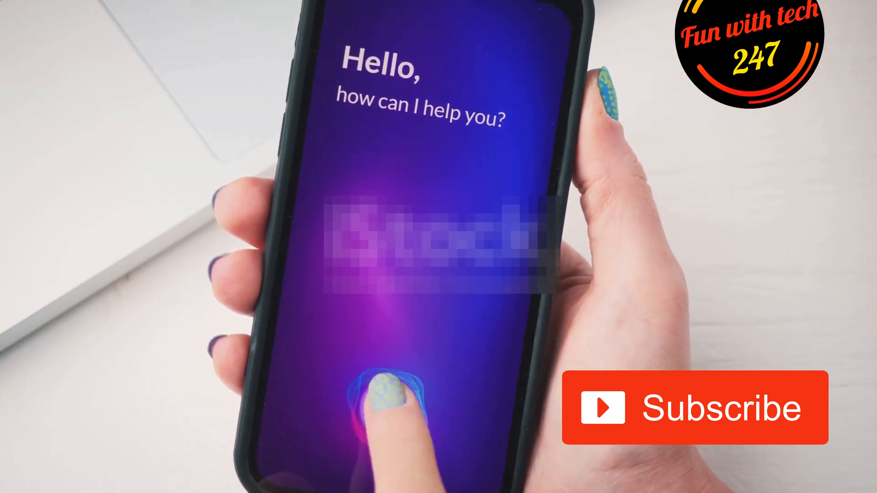